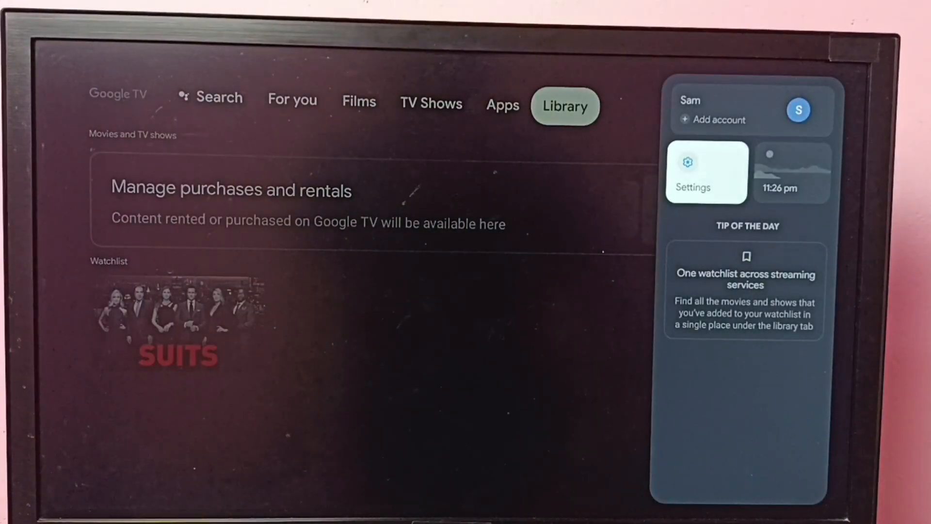
Open the Text scaling options in Display and sound settings, currently Default at 100%
click(705, 170)
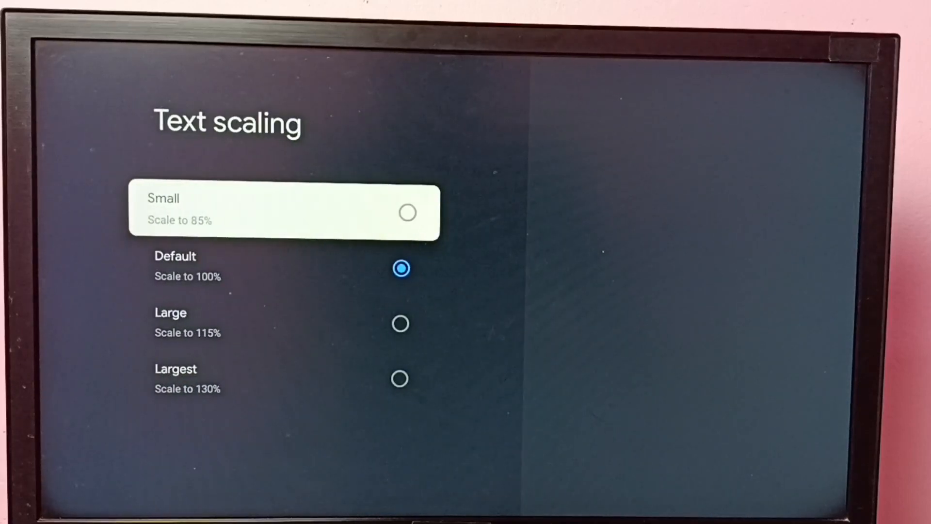
Select Largest (130%) as the interface text scaling size
key(down)
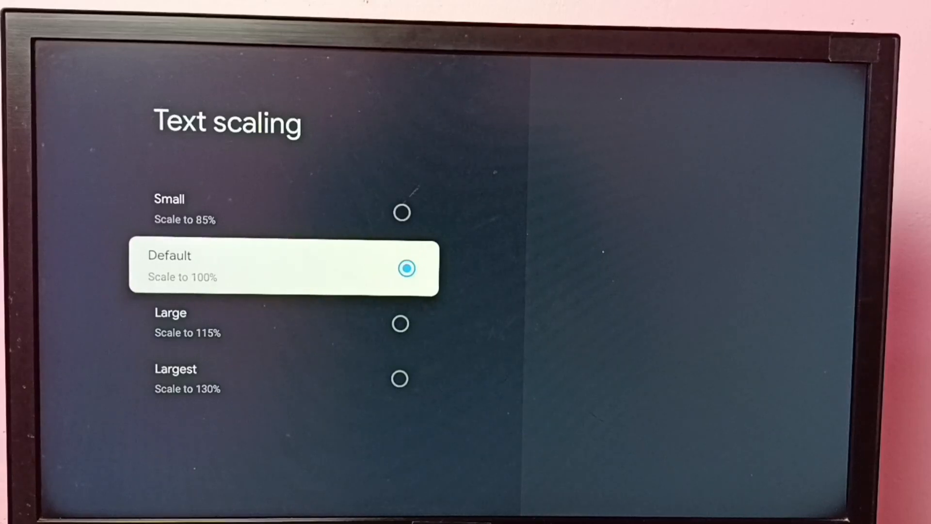
key(Down)
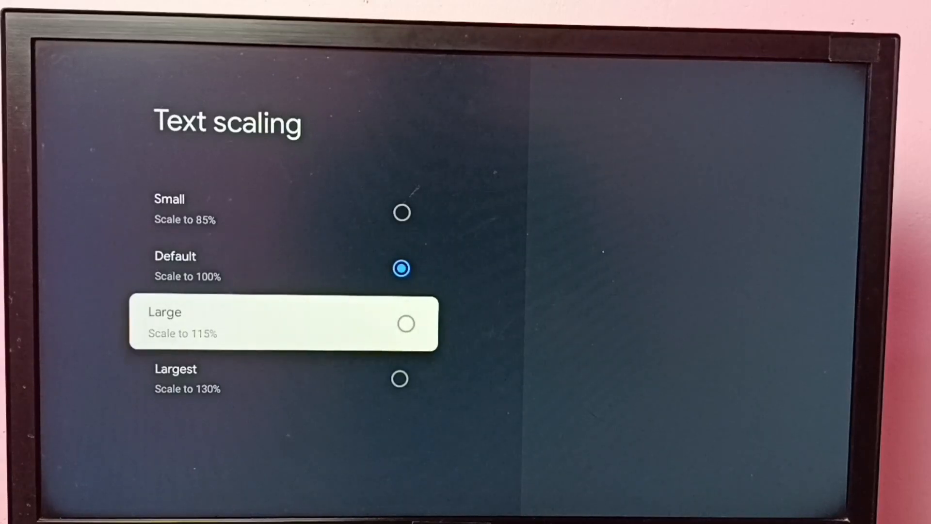
click(405, 323)
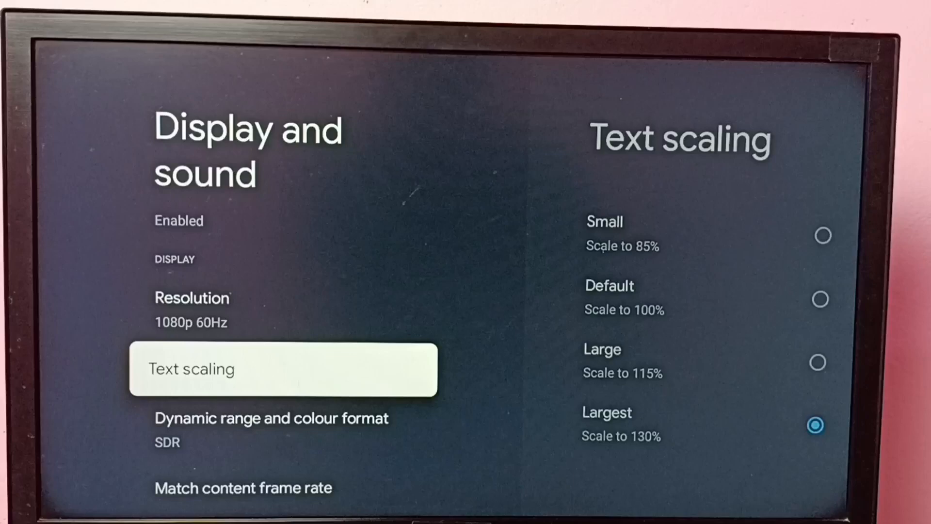
Reopen Text scaling and switch the size to Small (85%)
click(283, 370)
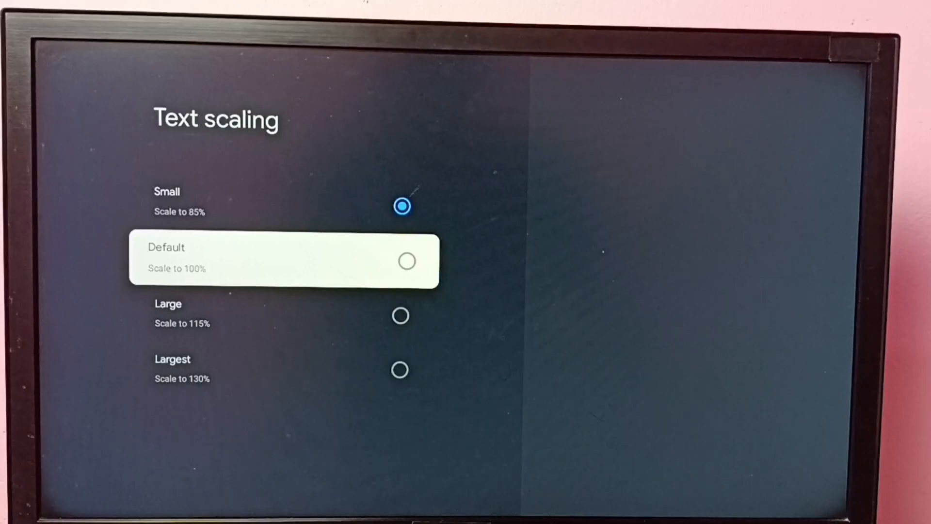
click(405, 260)
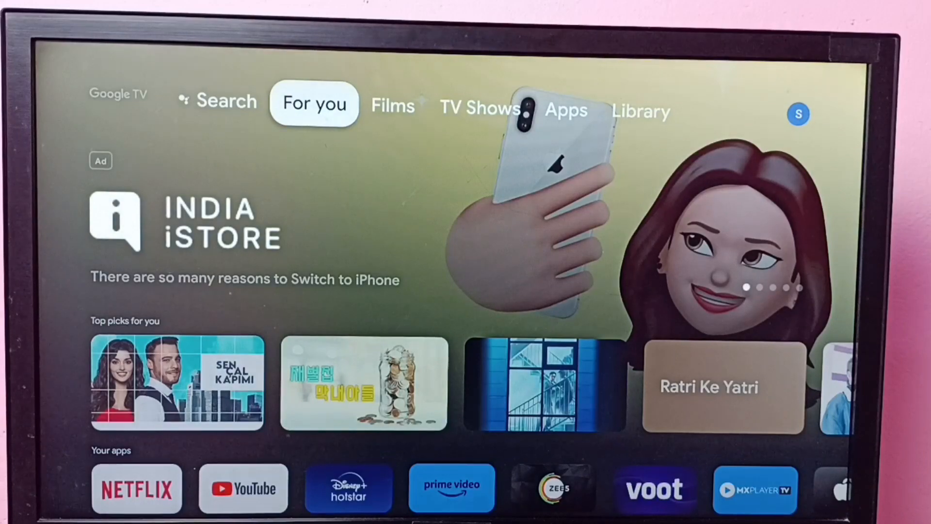
Switch to the Library tab and open the profile menu with Settings
click(393, 106)
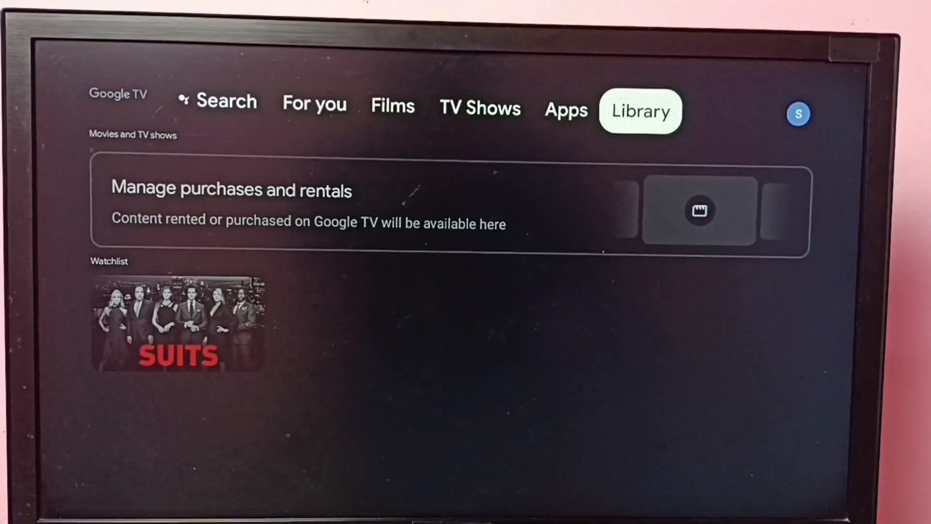
click(799, 114)
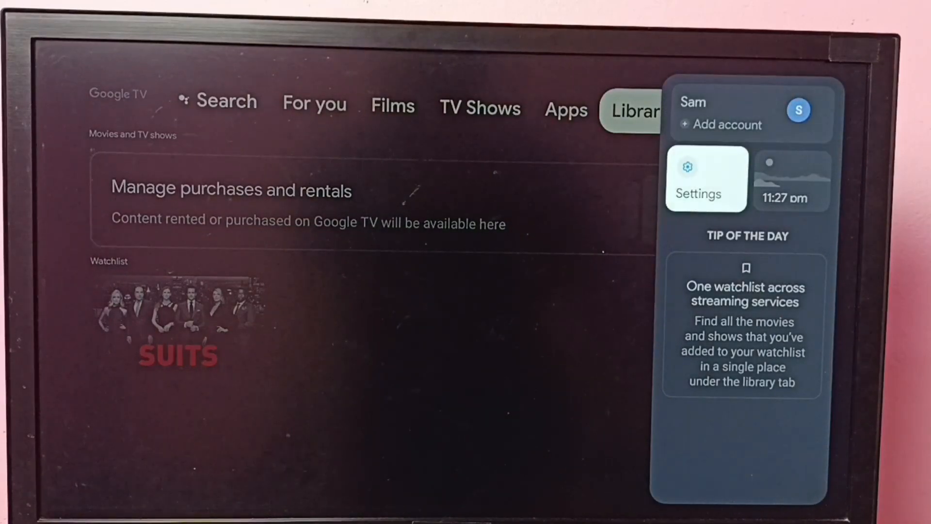